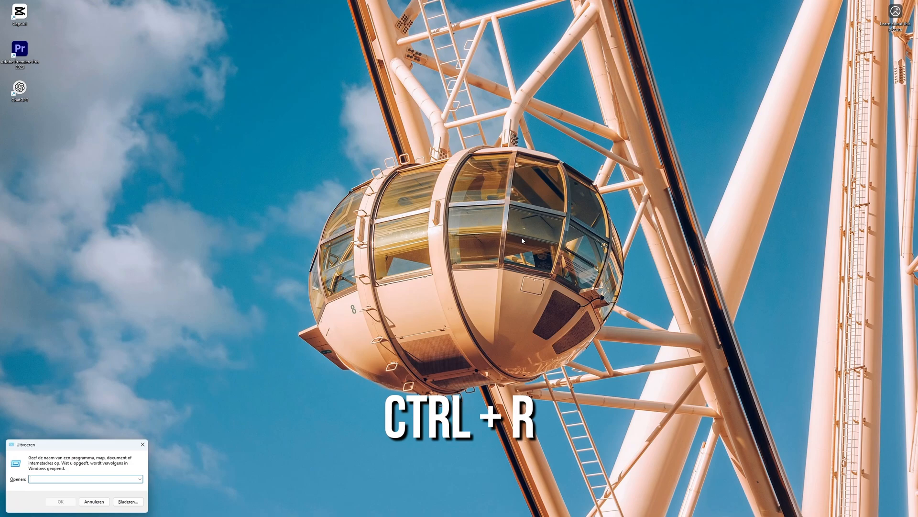
- Launch the DirectX Diagnostic Tool by running 'dxdiag' from the Run dialog
type("dxdiag")
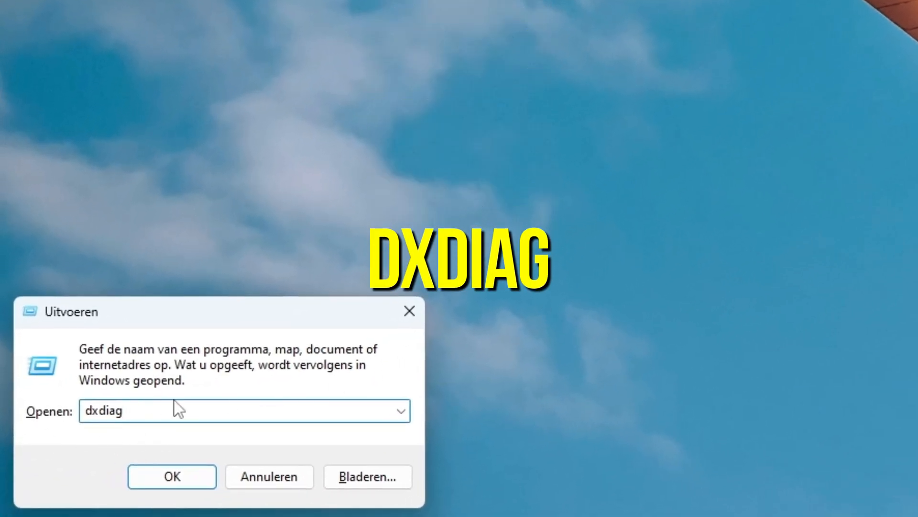
left_click(171, 477)
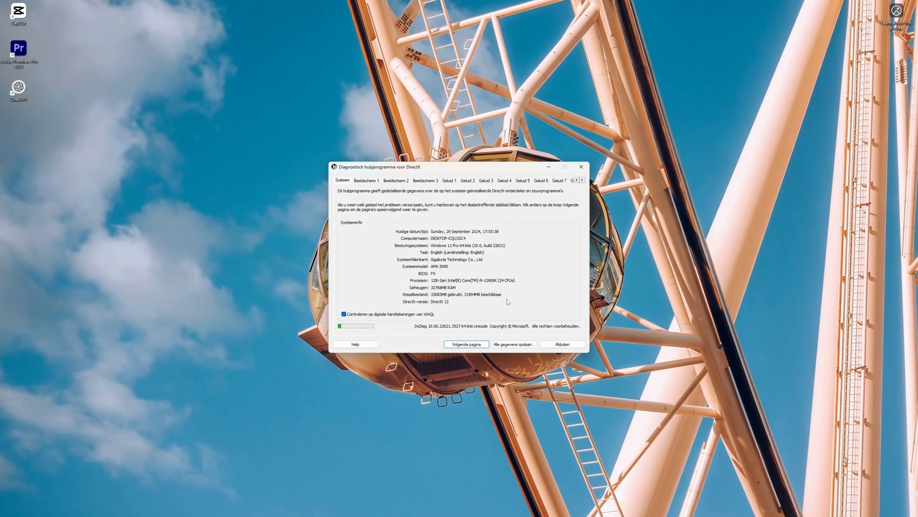